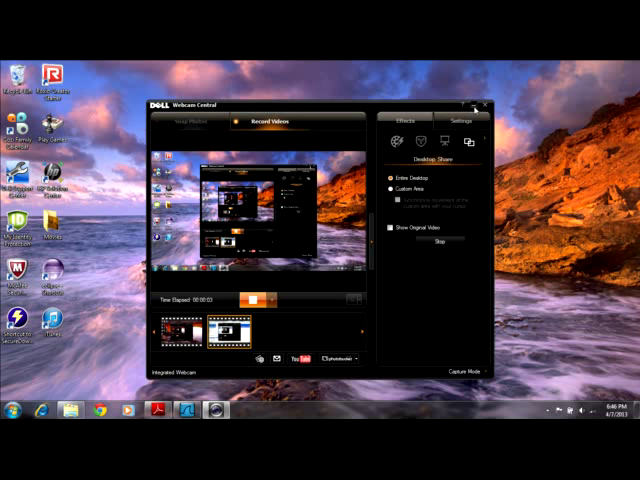
# Step: Close the webcam window and search the Start menu for 'cmd'
pyautogui.click(480, 104)
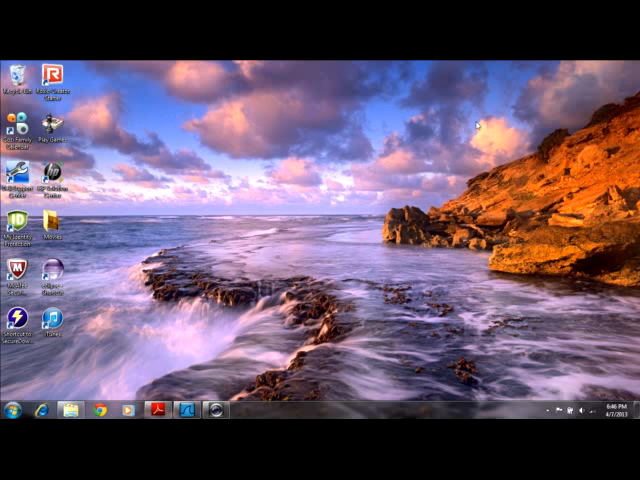
pyautogui.click(12, 412)
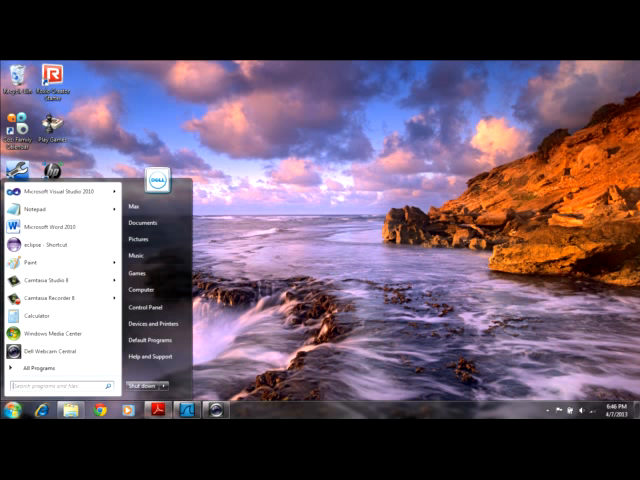
pyautogui.moveTo(50, 314)
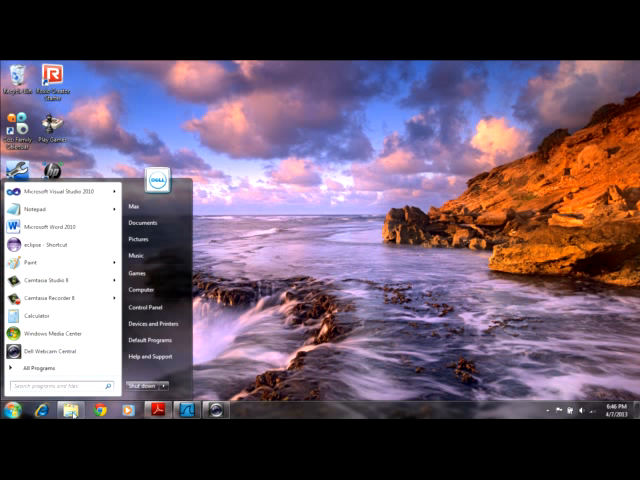
pyautogui.write('cmd')
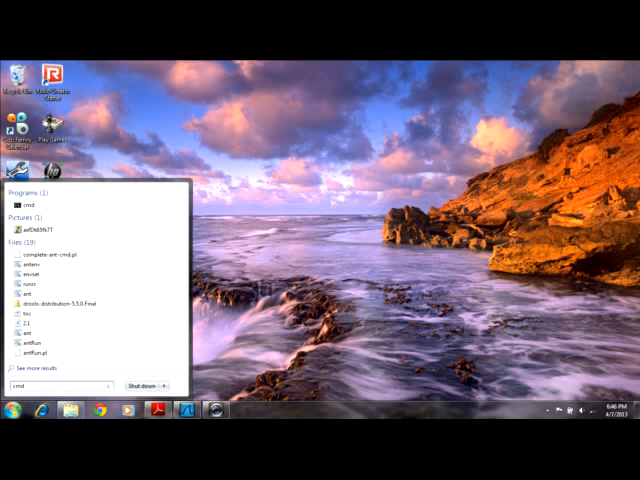
# Step: Launch Command Prompt and run ipconfig to list every adapter's configuration
pyautogui.click(36, 204)
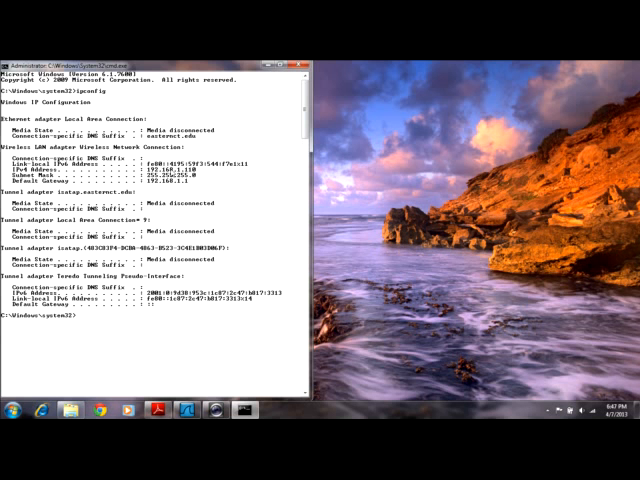
pyautogui.write('ipconfig/')
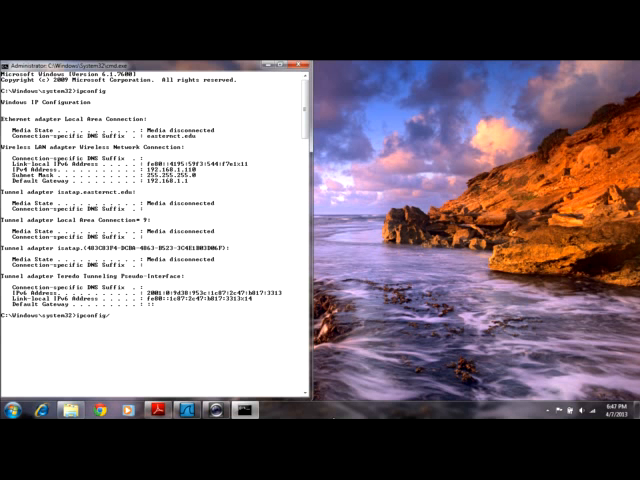
# Step: Run ipconfig /release, then bring up Wireshark's start page with its interface list
pyautogui.write('real')
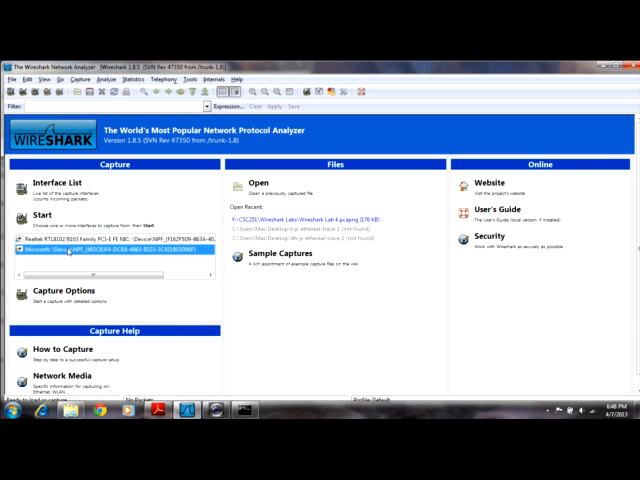
# Step: Start a live capture on the network interface and run ipconfig /renew beside it
pyautogui.doubleClick(90, 256)
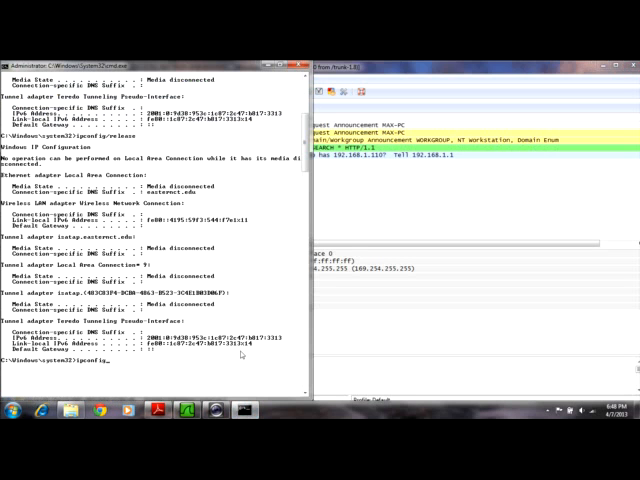
pyautogui.write('ipconfig /renew')
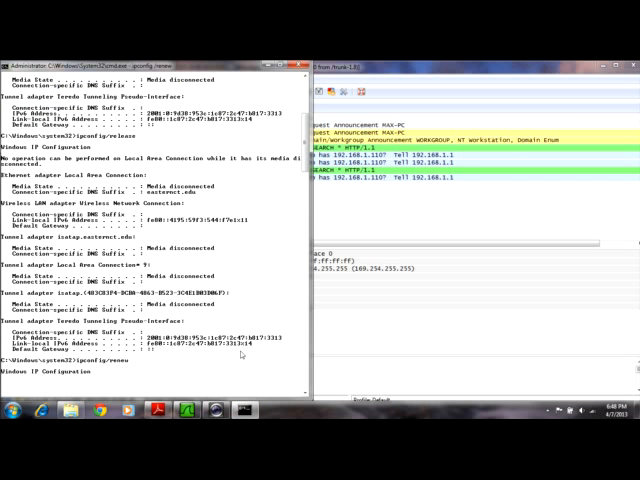